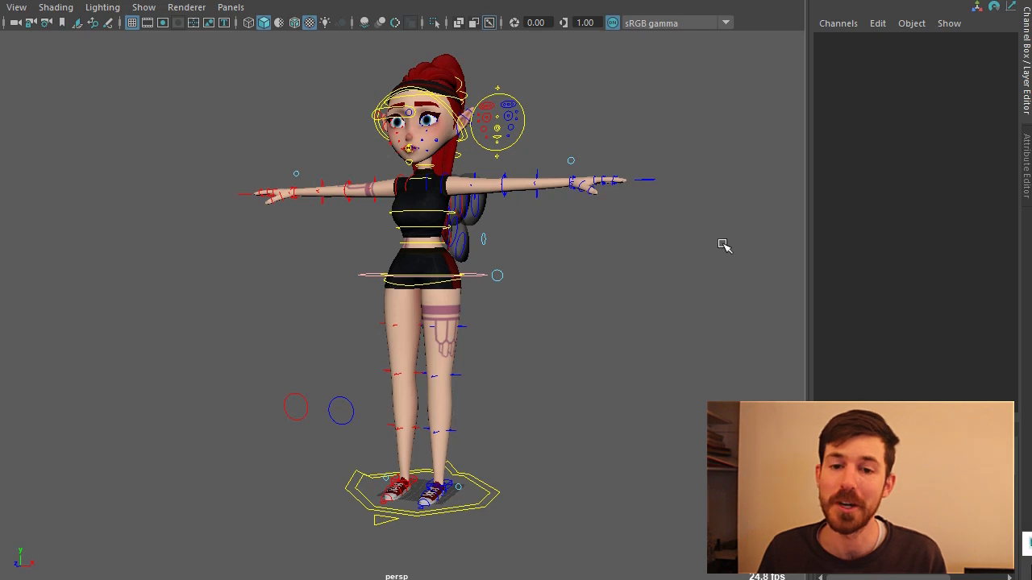
{"action": "mouse_move", "coordinate": [653, 280]}
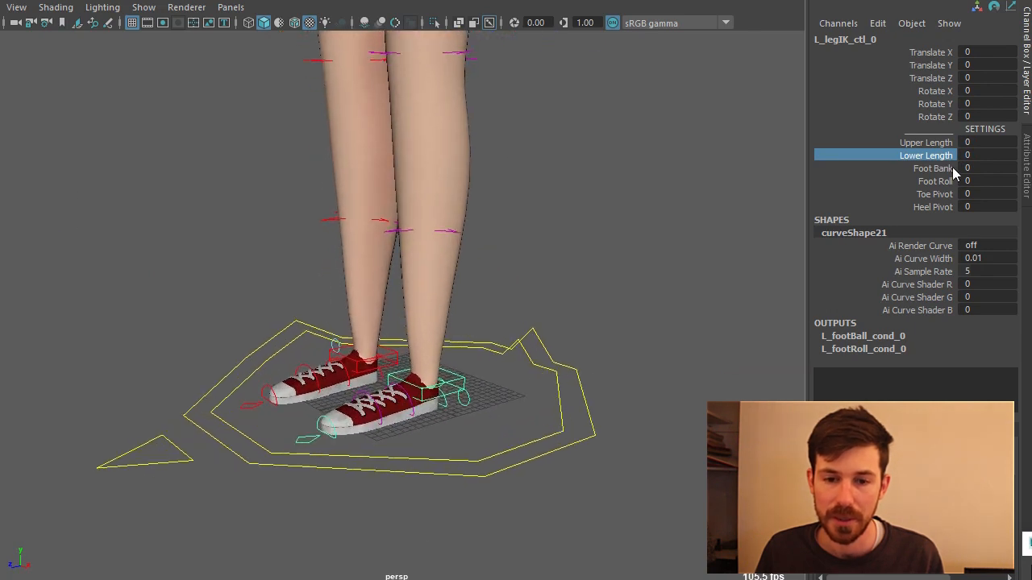
Select L_footMaster_ctl_0 and roll the left foot forward.
{"action": "left_click", "coordinate": [935, 181]}
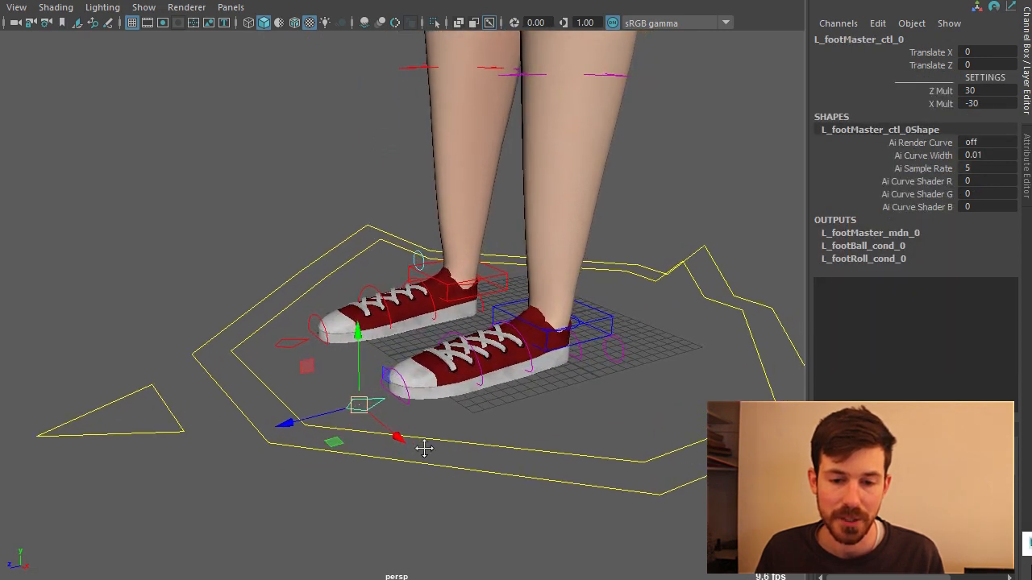
{"action": "left_click_drag", "start_coordinate": [395, 440], "coordinate": [299, 464]}
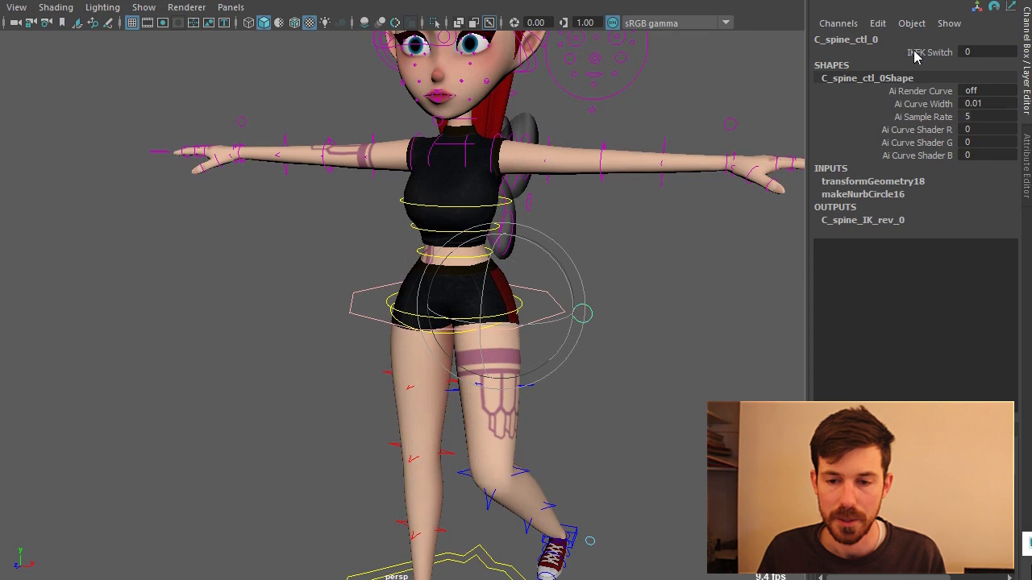
Select C_RootA_ctl_0 and shift the fairy's hips.
{"action": "left_click", "coordinate": [930, 52]}
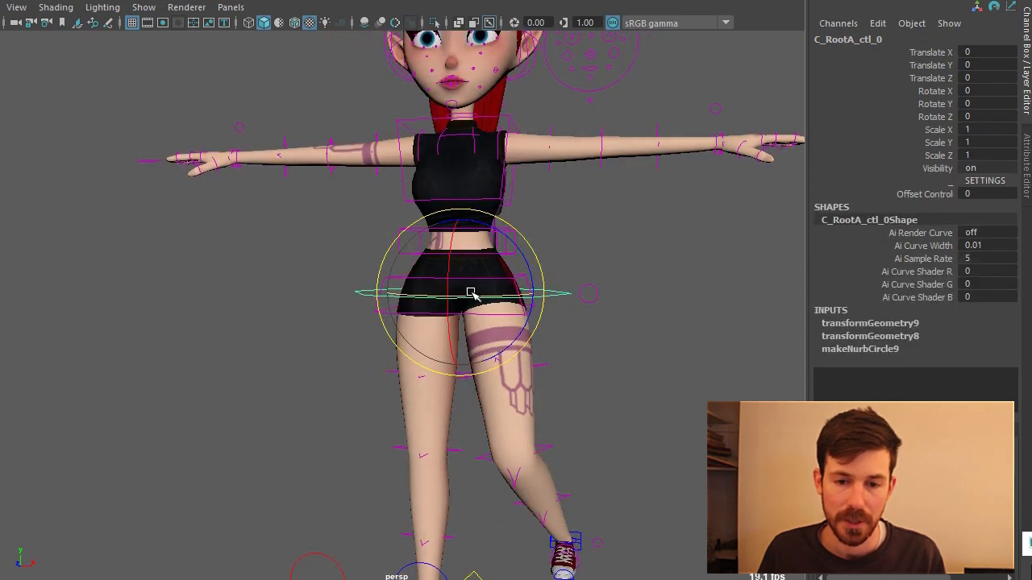
{"action": "left_click_drag", "start_coordinate": [472, 293], "coordinate": [423, 336]}
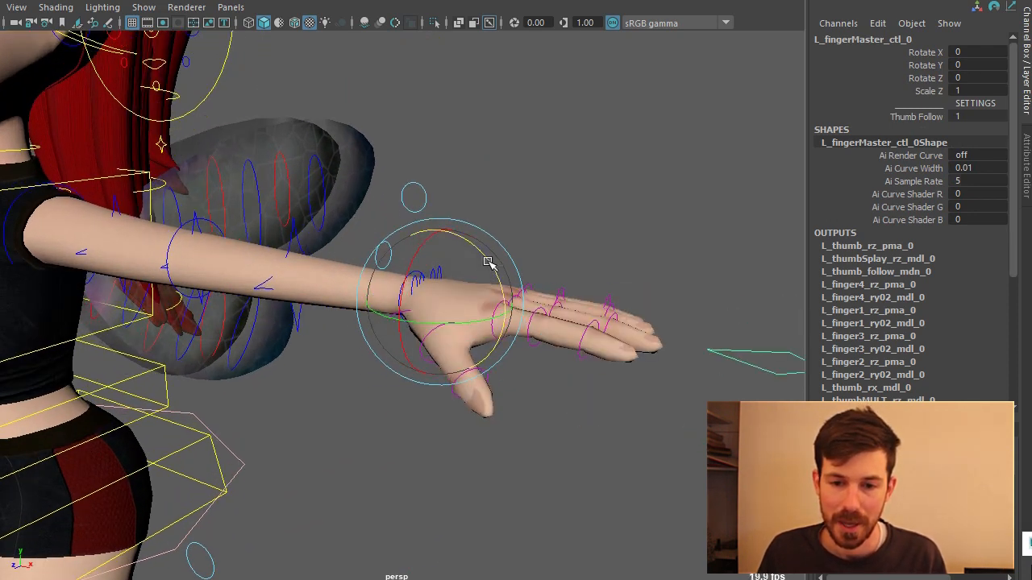
Curl the left hand's fingers with L_fingerMaster_ctl_0, then select the left arm control.
{"action": "left_click_drag", "start_coordinate": [488, 262], "coordinate": [480, 301]}
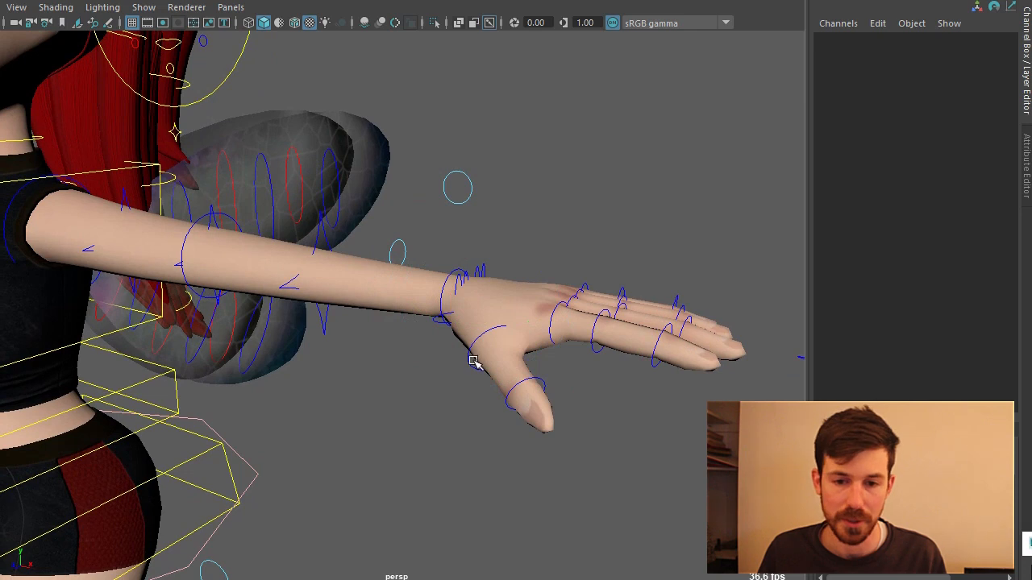
{"action": "left_click", "coordinate": [474, 362]}
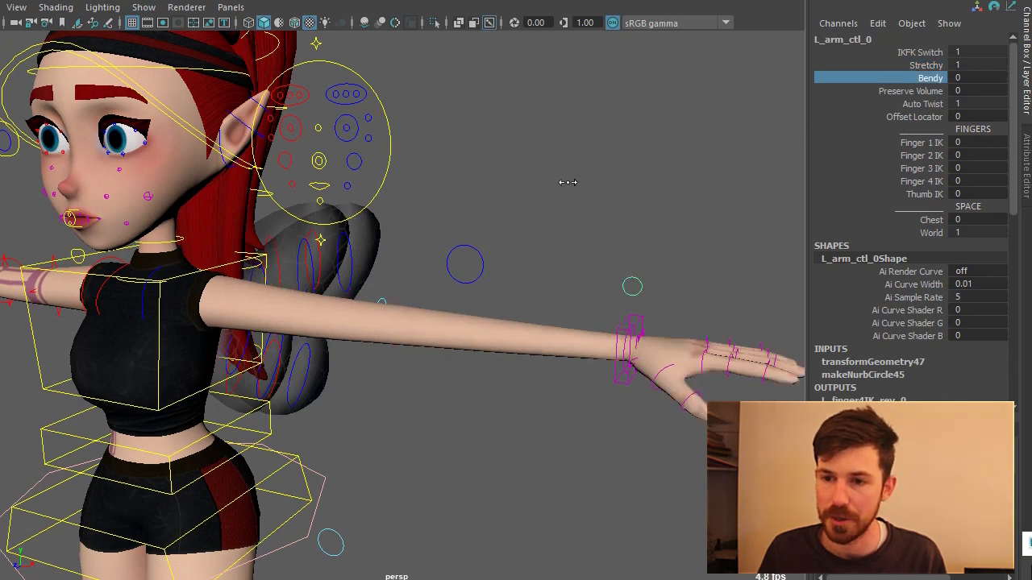
Turn on Bendy and Preserve Volume for the left arm, then pose the left wrist.
{"action": "left_click", "coordinate": [930, 77]}
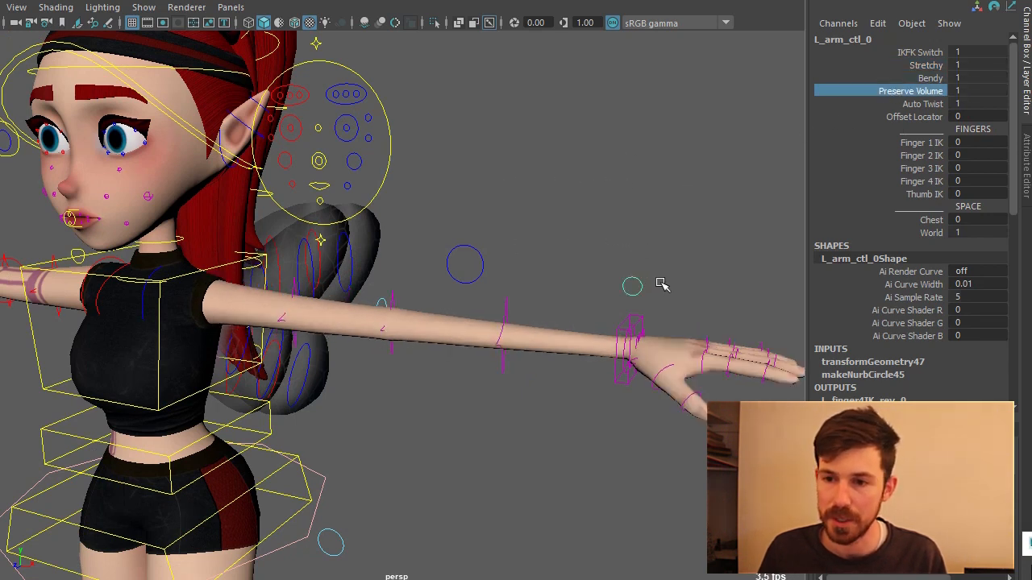
{"action": "left_click", "coordinate": [690, 346]}
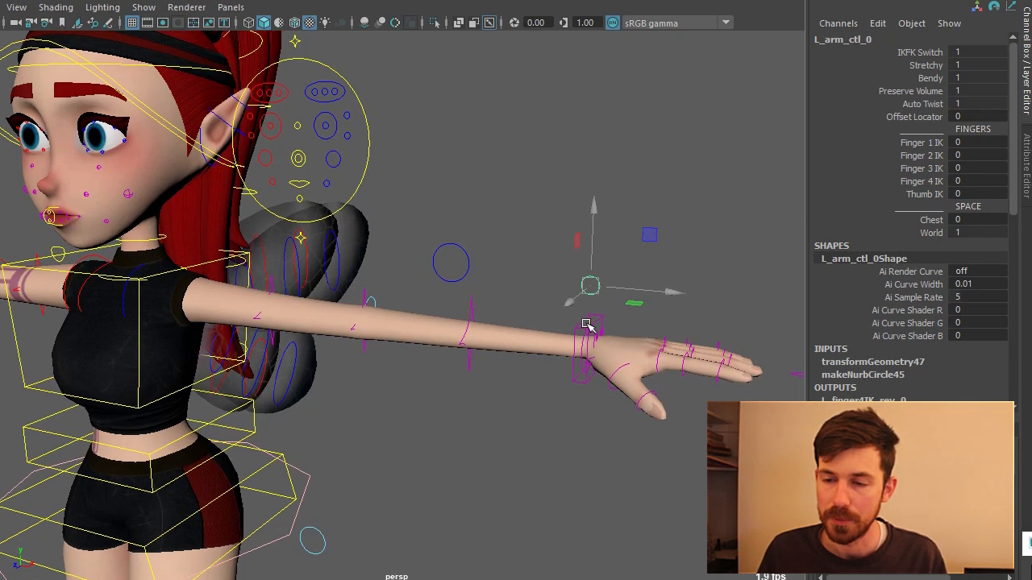
{"action": "left_click", "coordinate": [589, 327]}
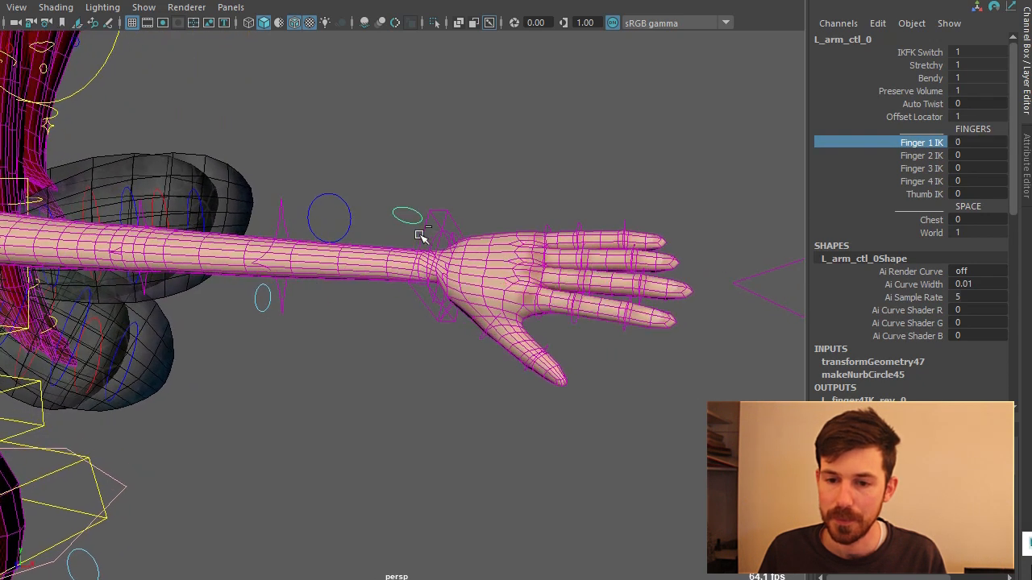
{"action": "left_click", "coordinate": [439, 266]}
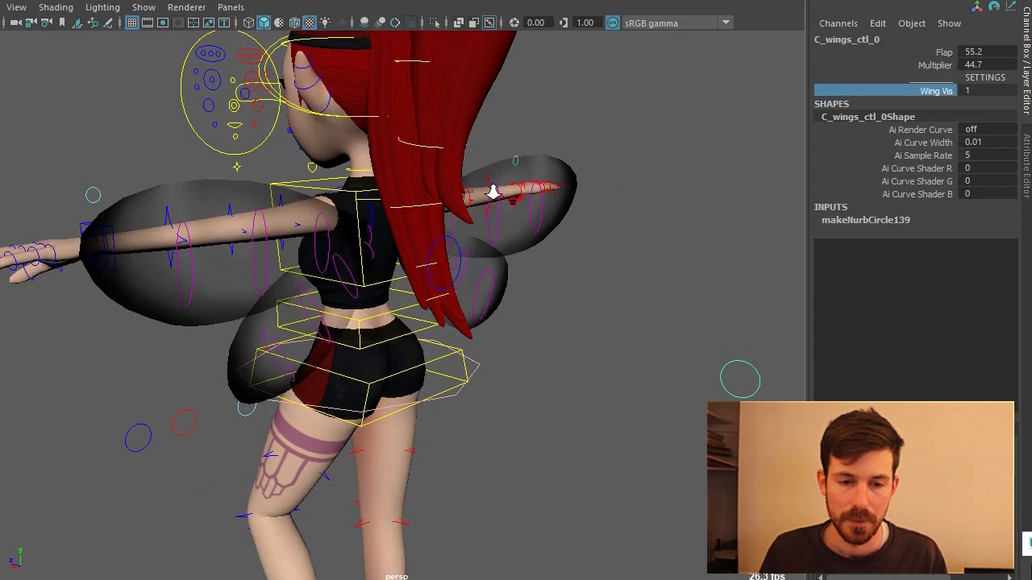
Select C_wings_ctl_0 to flap the wings at Flap 55.2, Multiplier 44.7.
{"action": "left_click", "coordinate": [966, 90]}
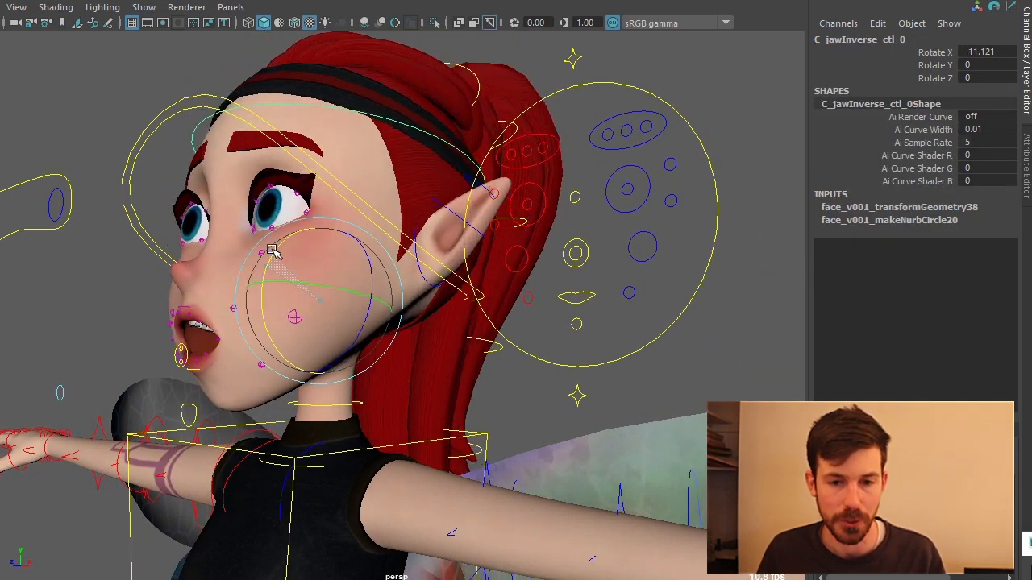
Rotate C_jawInverse_ctl_0 to about -11 on X to open the mouth.
{"action": "left_click_drag", "start_coordinate": [273, 250], "coordinate": [298, 224]}
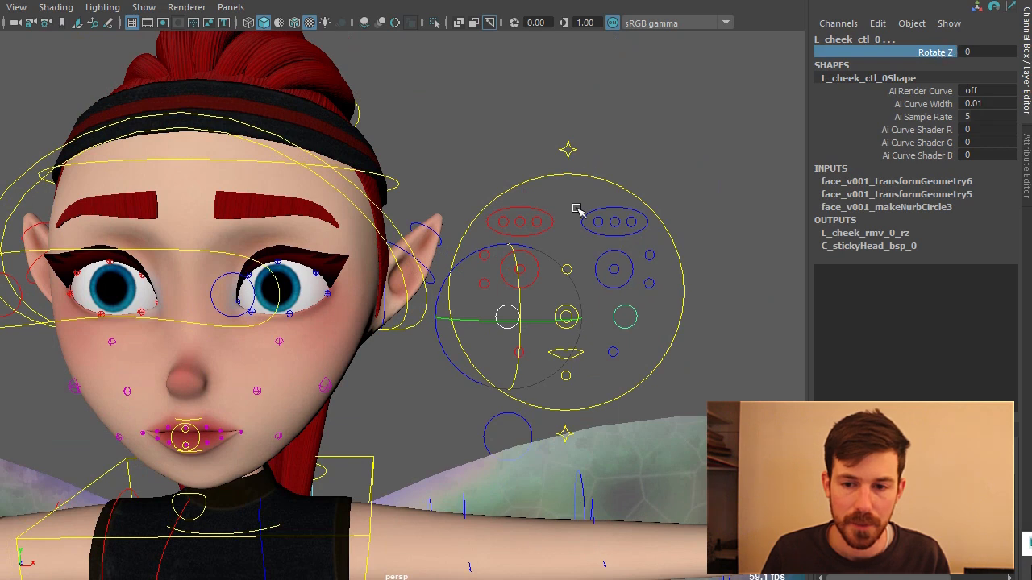
Drag the L_cheek_ctl_0 control to shape the left cheek expression.
{"action": "left_click_drag", "start_coordinate": [577, 210], "coordinate": [628, 162]}
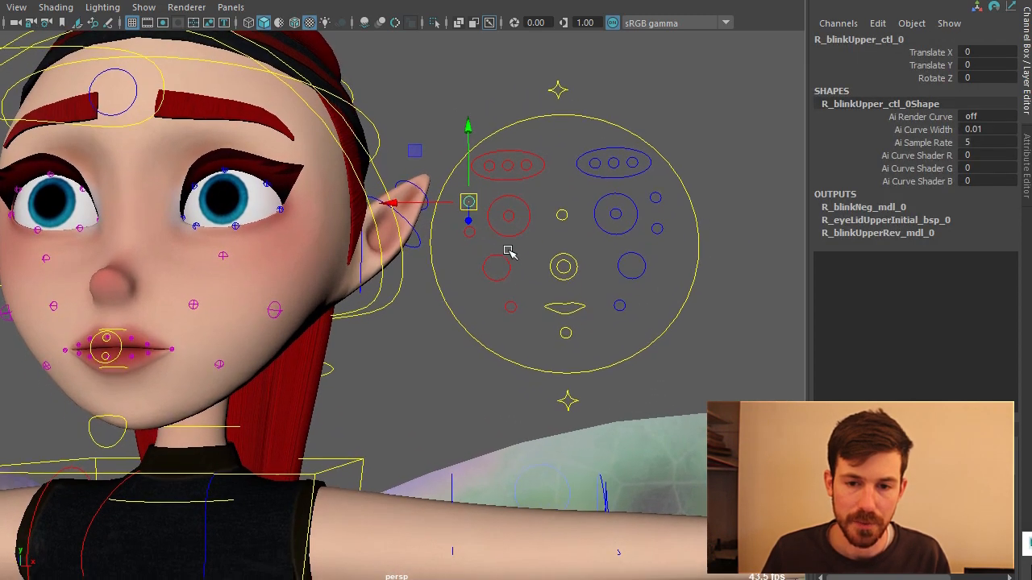
Close the right upper eyelid and aim both eyes up and sideways with C_eyes_ctl.
{"action": "left_click_drag", "start_coordinate": [467, 201], "coordinate": [546, 242]}
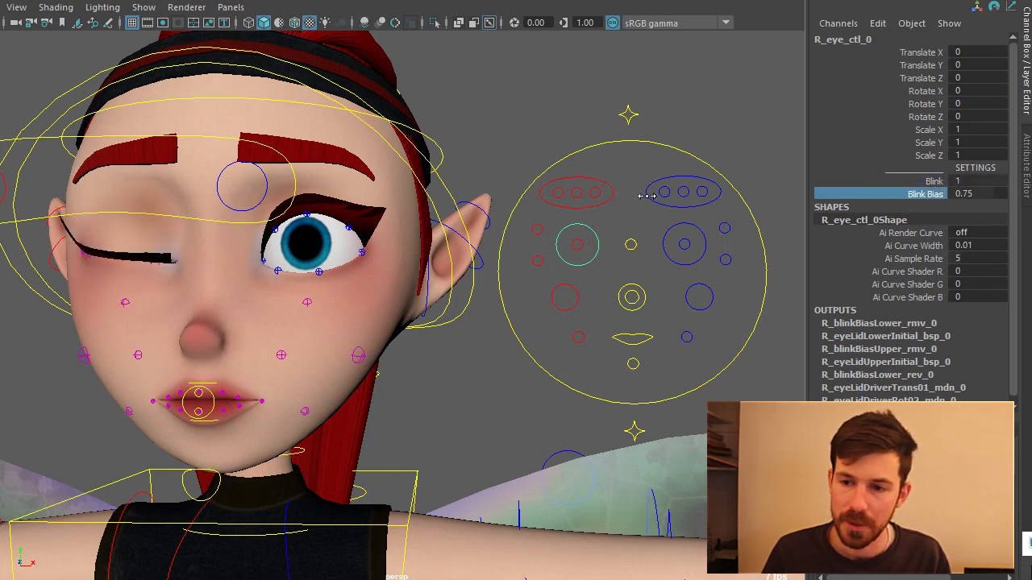
{"action": "mouse_move", "coordinate": [596, 226]}
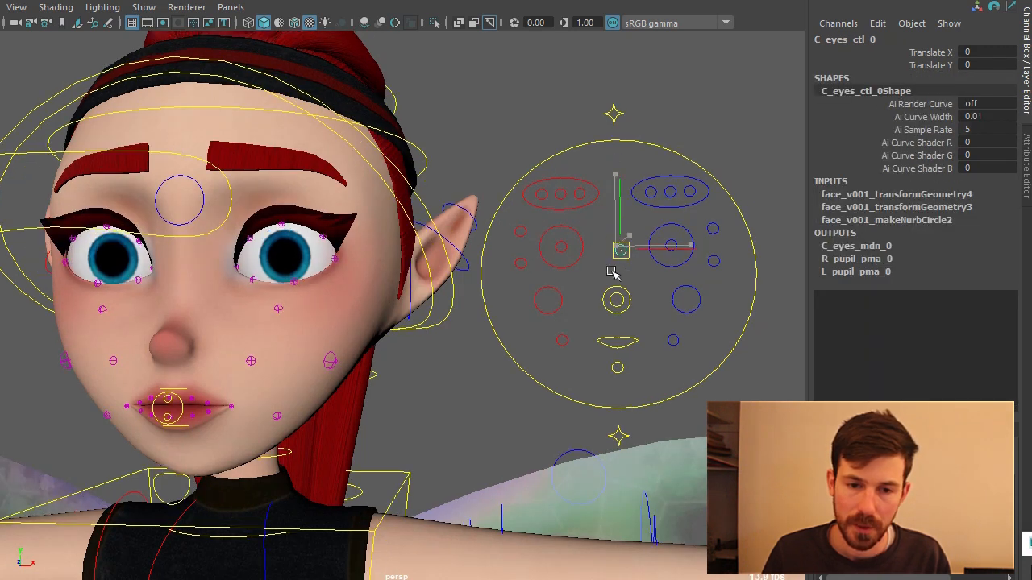
{"action": "left_click_drag", "start_coordinate": [620, 250], "coordinate": [632, 222]}
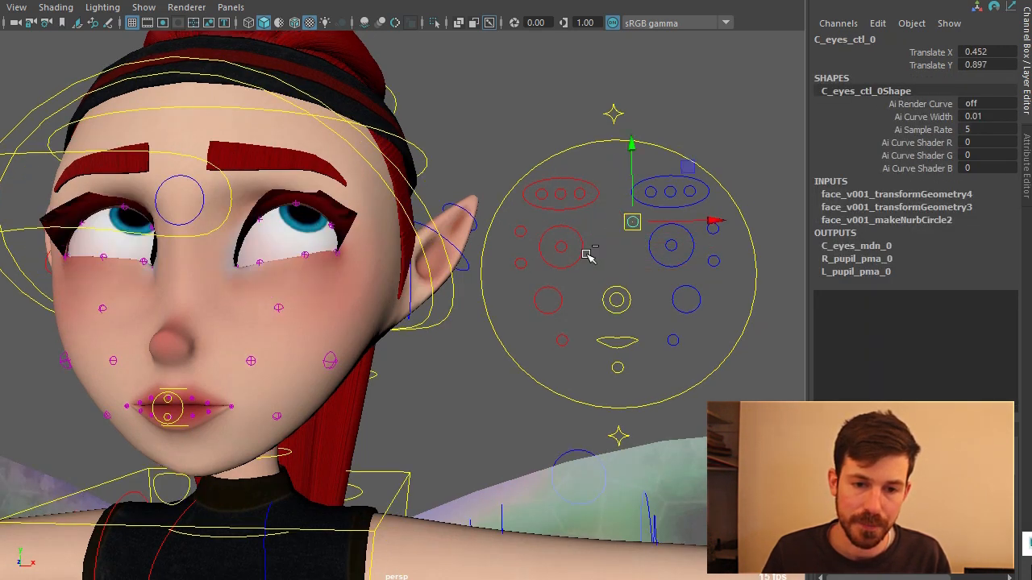
{"action": "left_click", "coordinate": [672, 246]}
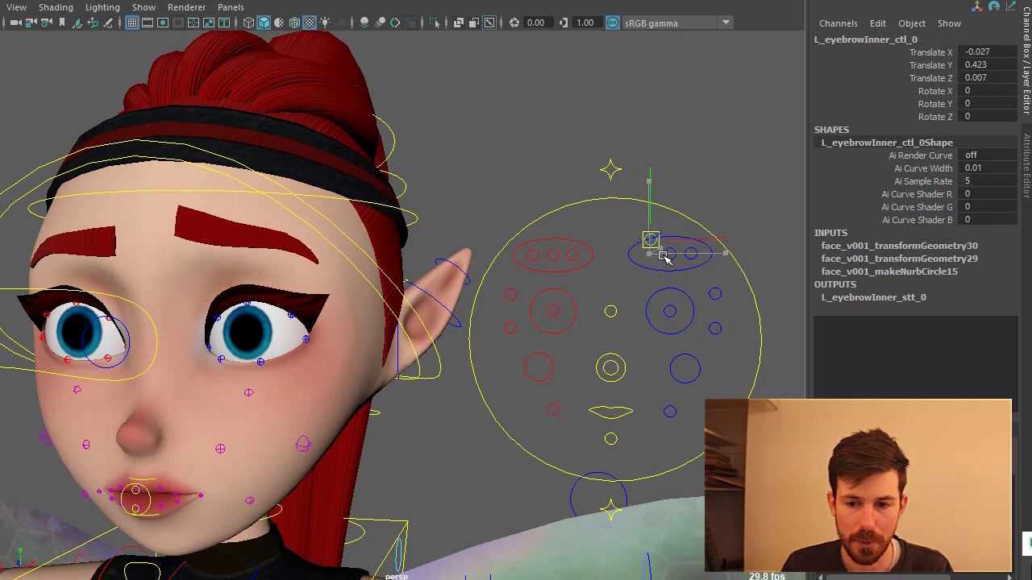
Raise L_eyebrowInner_ctl to about 0.42 on Y.
{"action": "left_click_drag", "start_coordinate": [650, 239], "coordinate": [661, 241]}
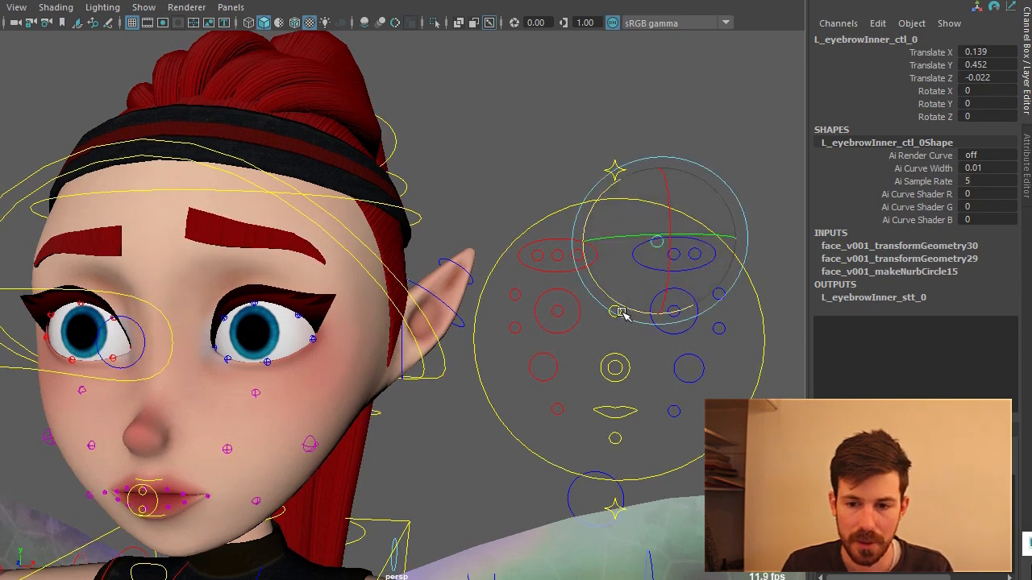
{"action": "left_click", "coordinate": [661, 270]}
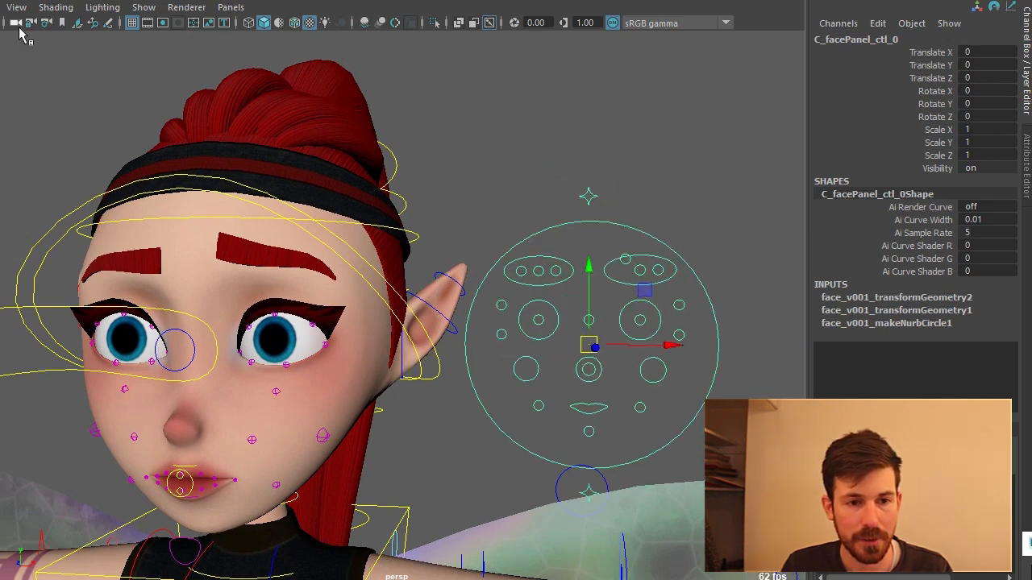
Undo the inner eyebrow edits to restore the neutral brow pose.
{"action": "left_click", "coordinate": [24, 22]}
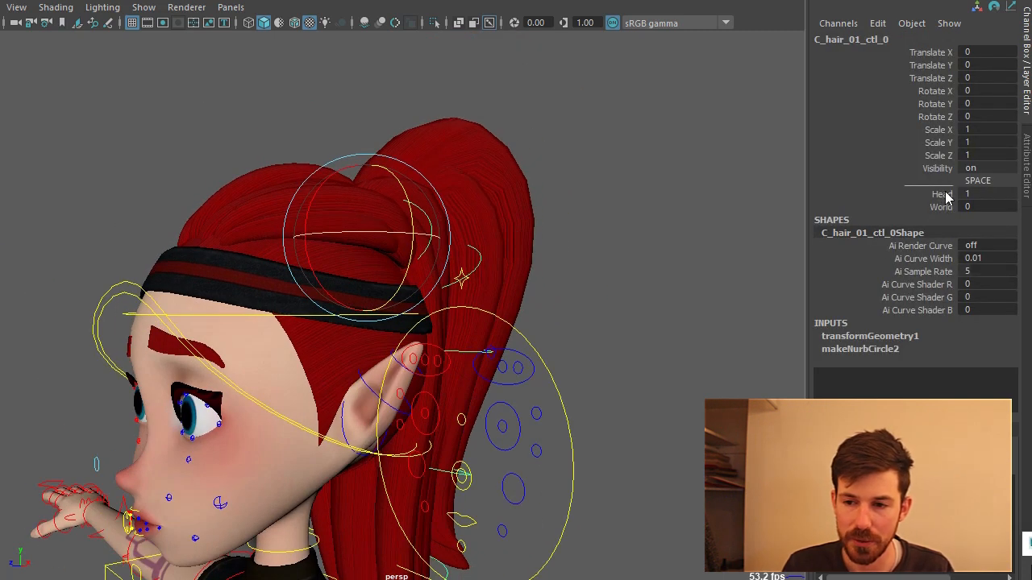
Check the ponytail control's Head space setting, then select the head control's Chest/World space.
{"action": "left_click", "coordinate": [967, 194]}
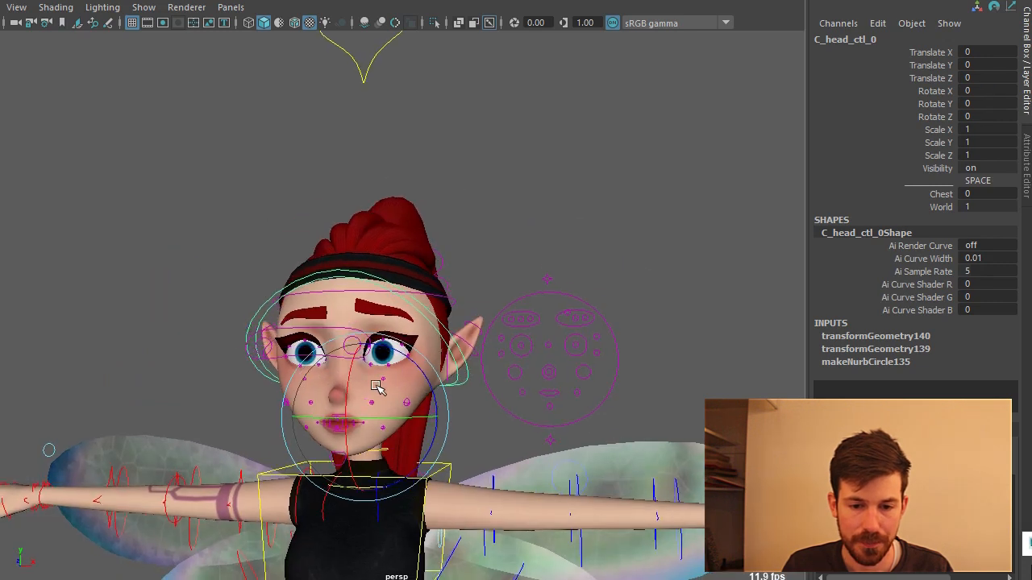
{"action": "left_click_drag", "start_coordinate": [379, 387], "coordinate": [411, 413]}
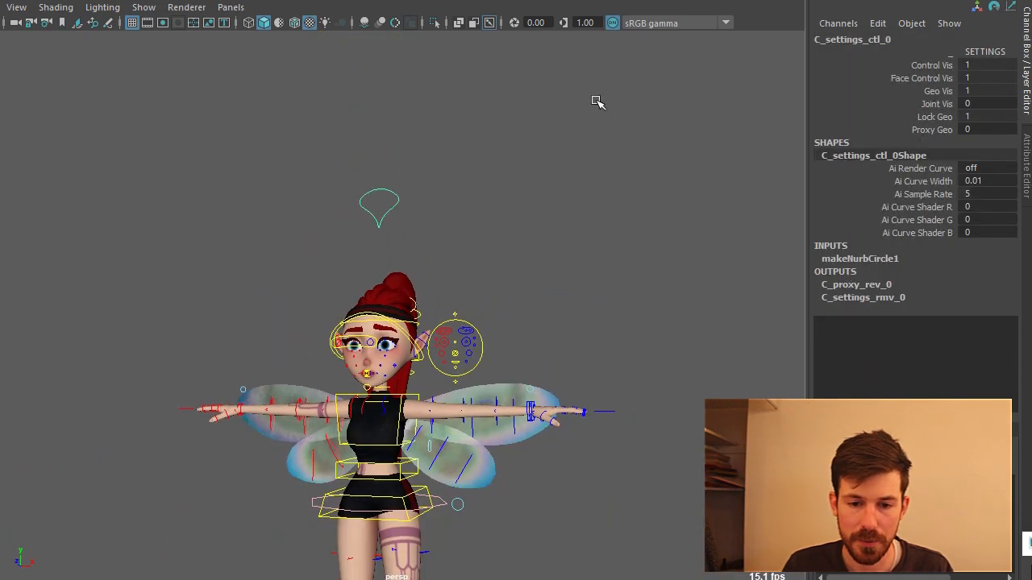
On C_settings_ctl, step through Control Vis and Face Control Vis, then set Geo Vis to 0.
{"action": "left_click", "coordinate": [932, 65]}
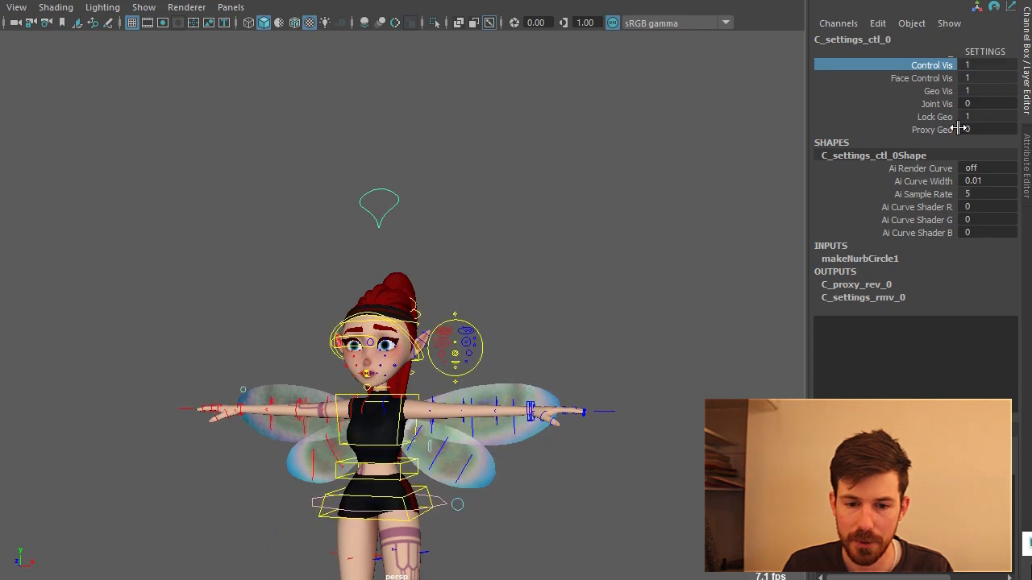
{"action": "left_click", "coordinate": [921, 78]}
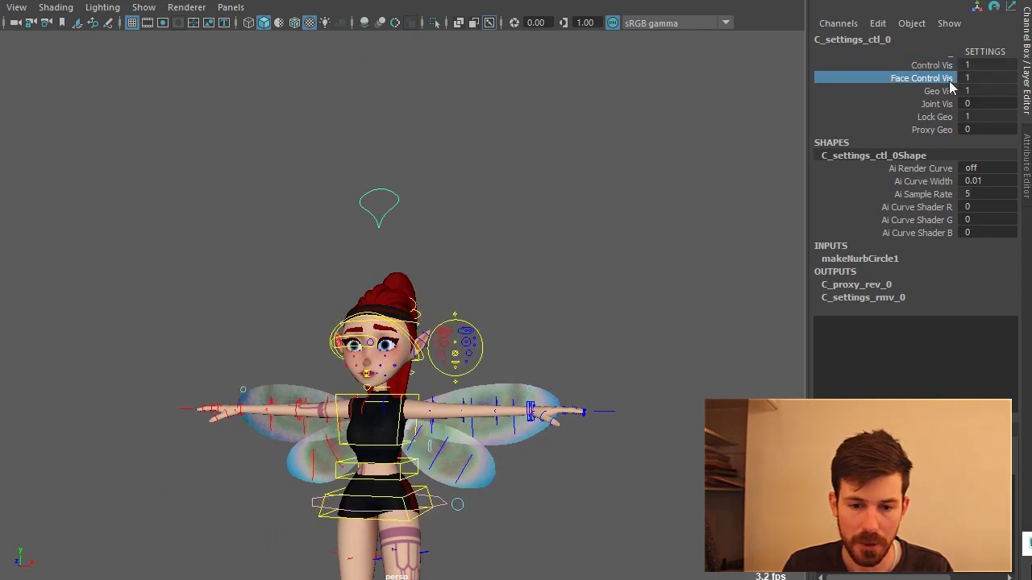
{"action": "left_click", "coordinate": [935, 90]}
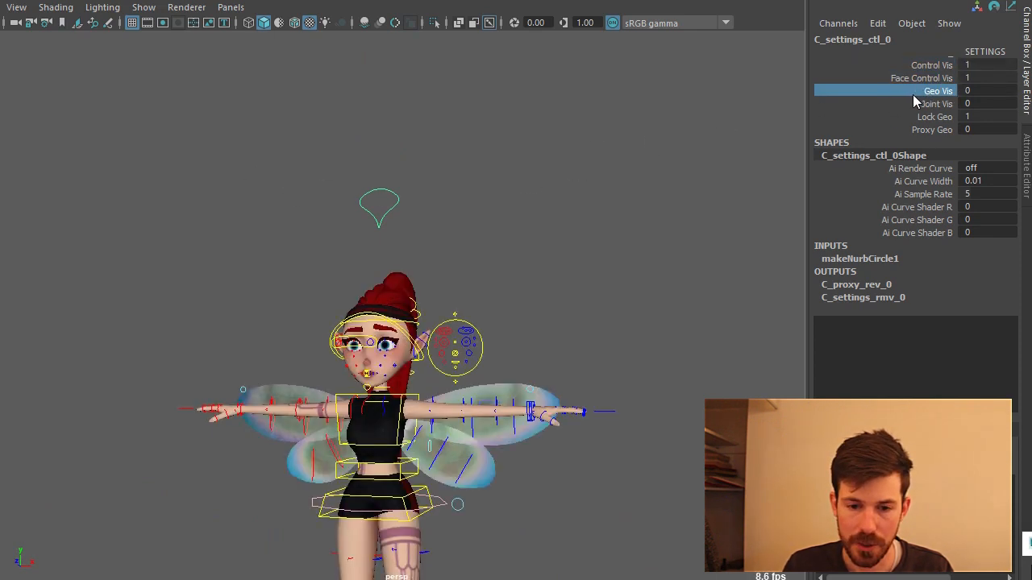